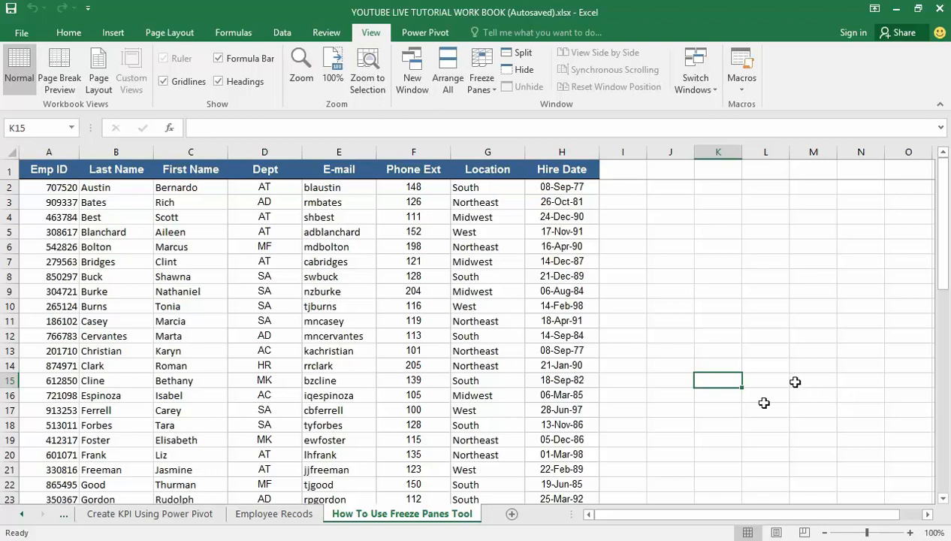
mouse_move(671, 346)
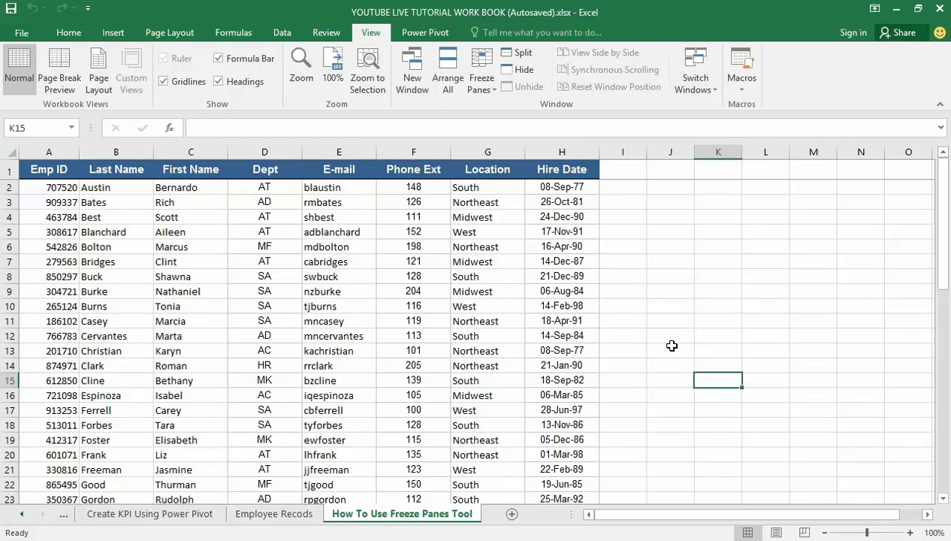
mouse_move(602, 289)
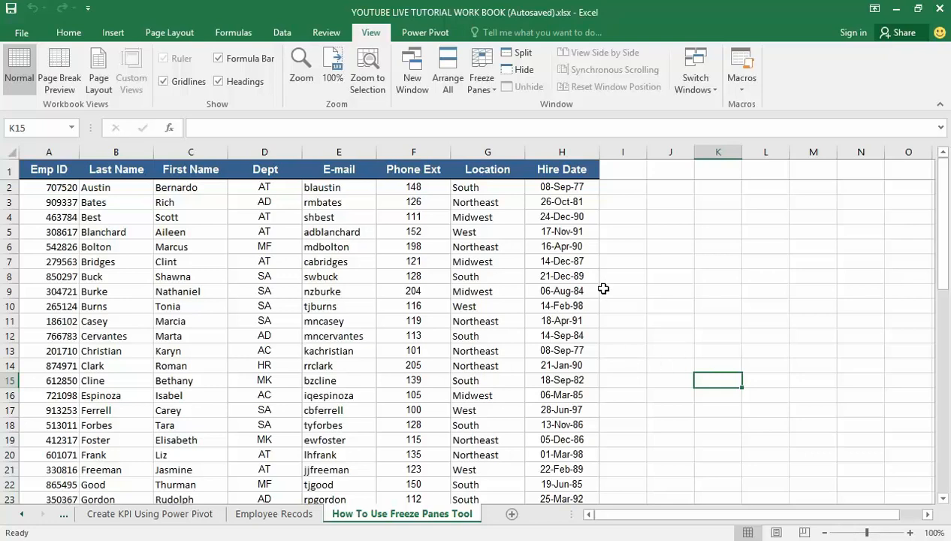
mouse_move(583, 298)
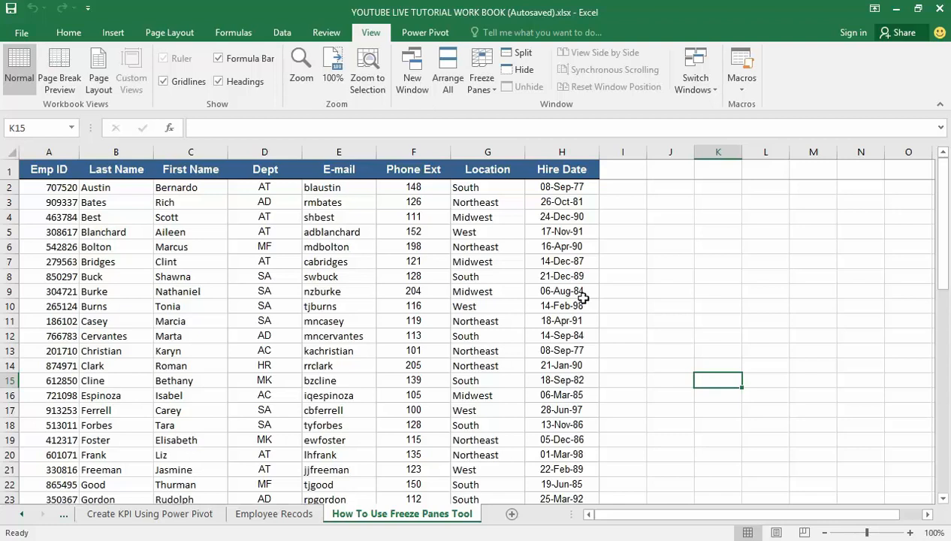
mouse_move(519, 288)
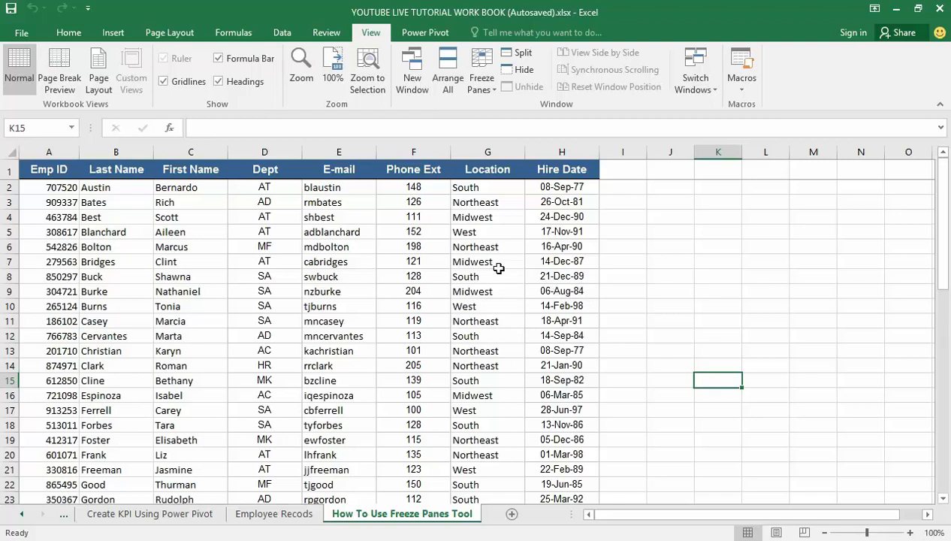
mouse_move(410, 294)
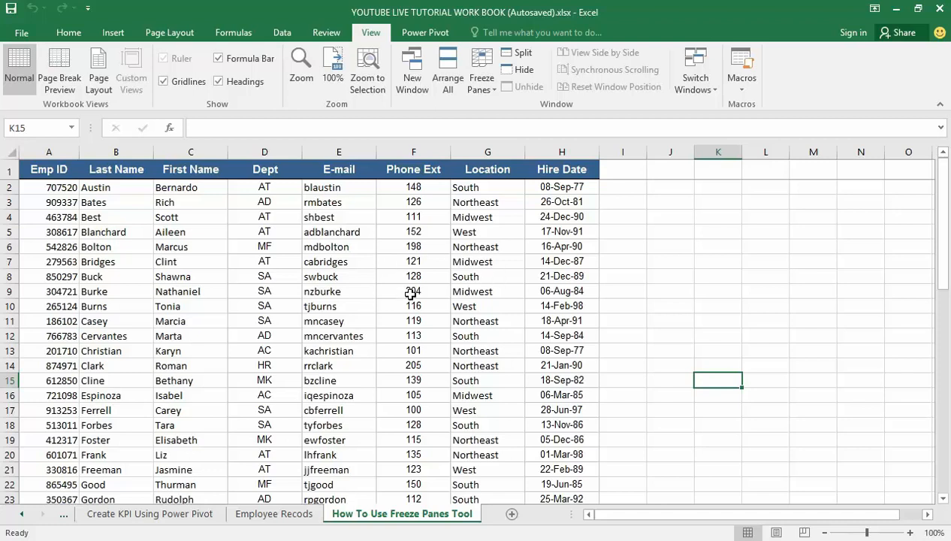
mouse_move(435, 284)
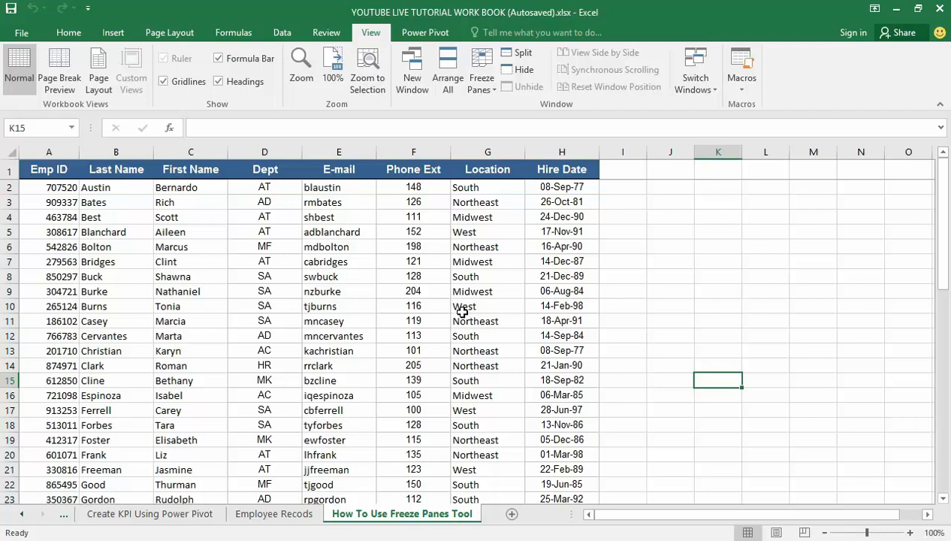
mouse_move(458, 306)
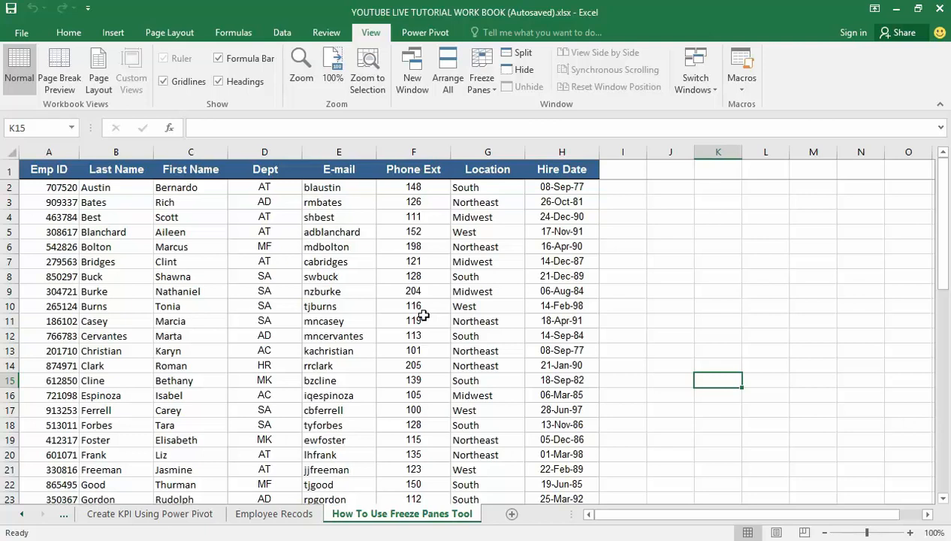
mouse_move(405, 358)
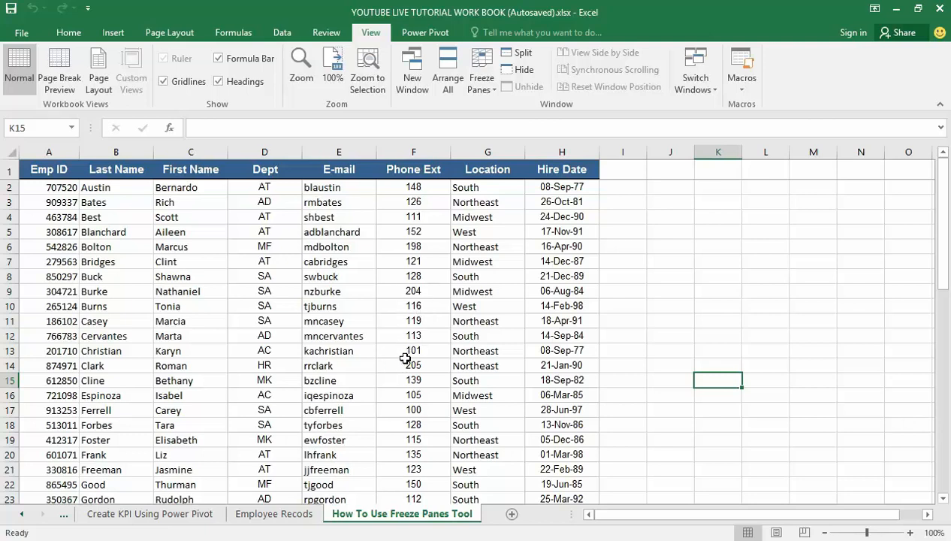
mouse_move(389, 341)
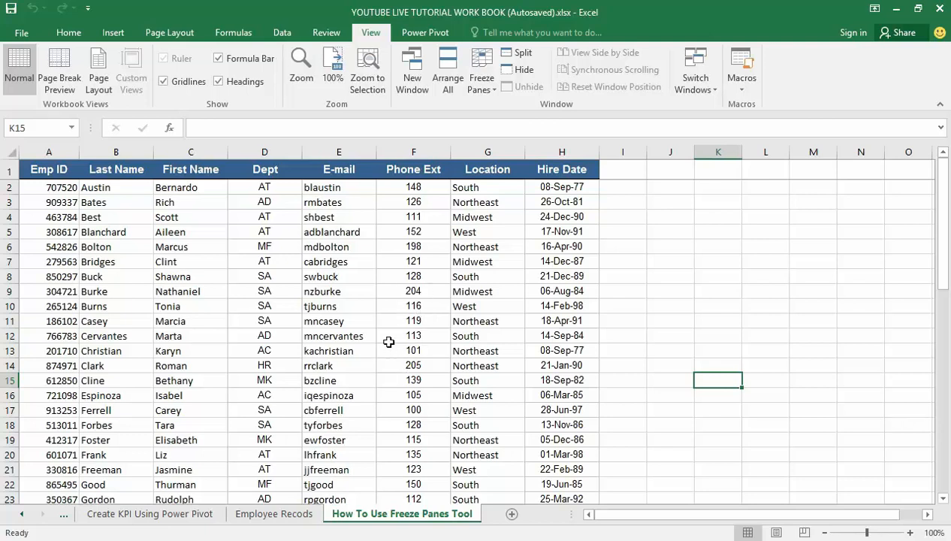
mouse_move(400, 352)
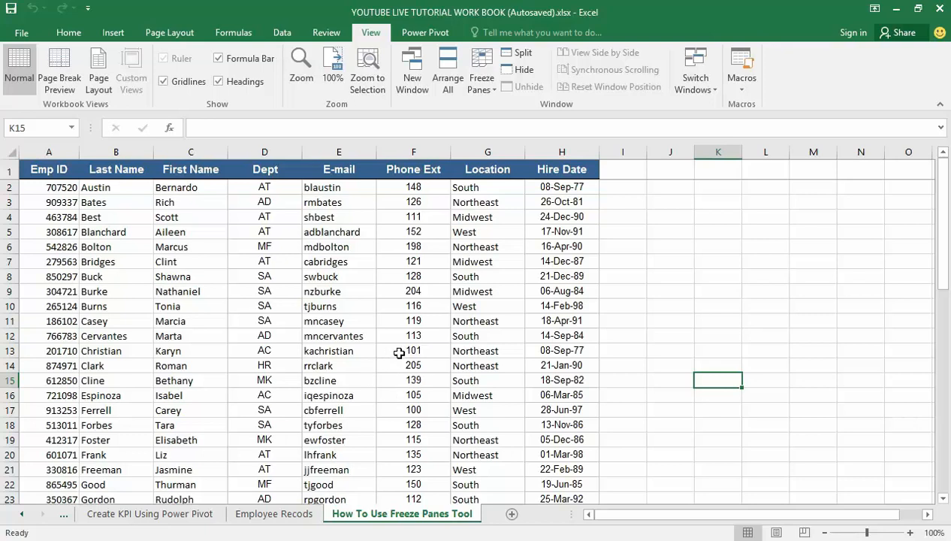
mouse_move(406, 366)
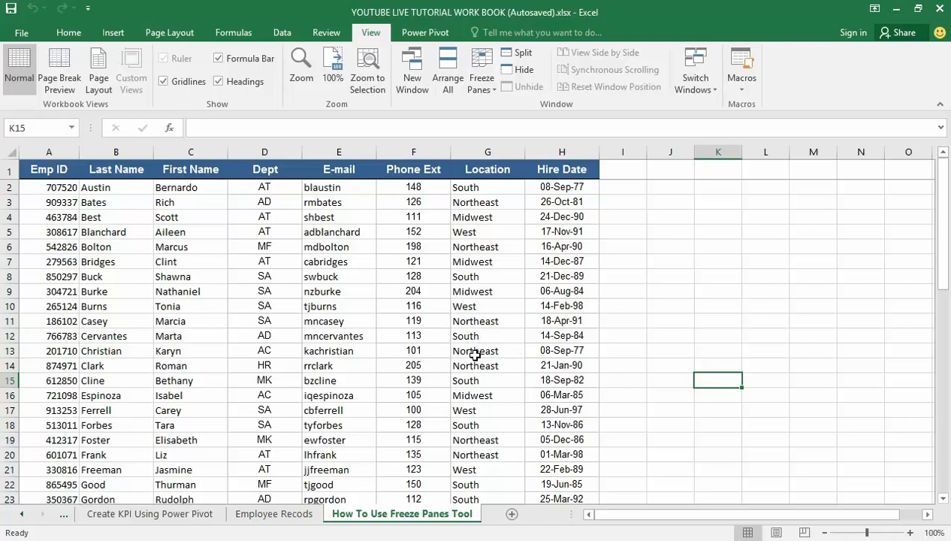
mouse_move(432, 354)
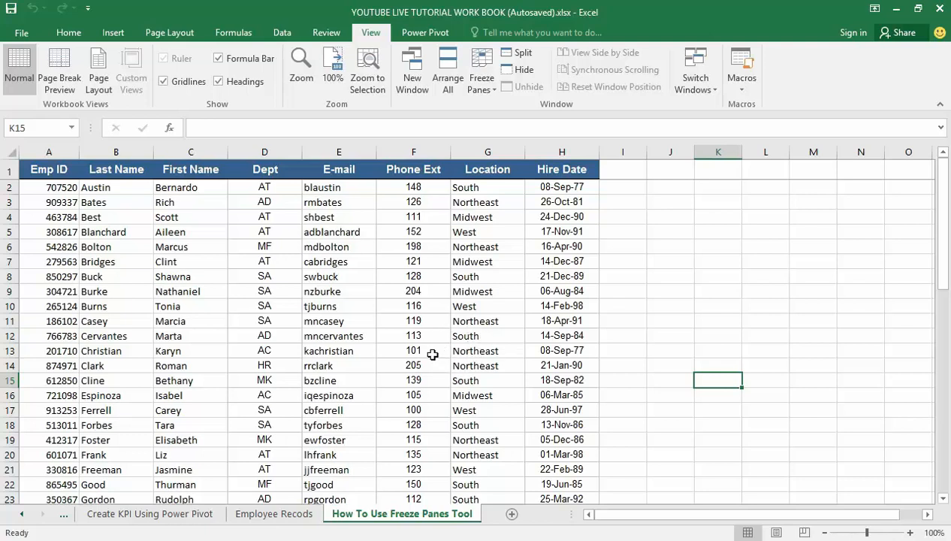
mouse_move(432, 354)
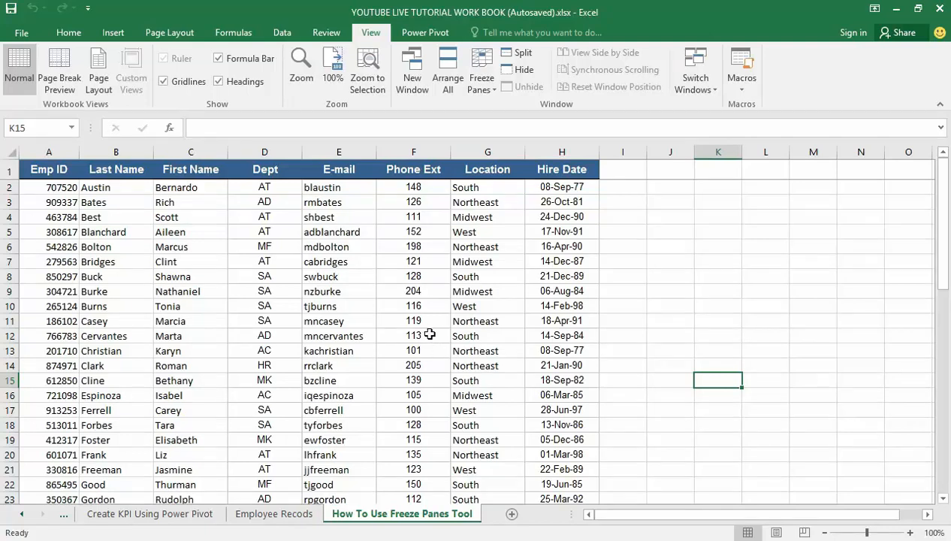
mouse_move(419, 306)
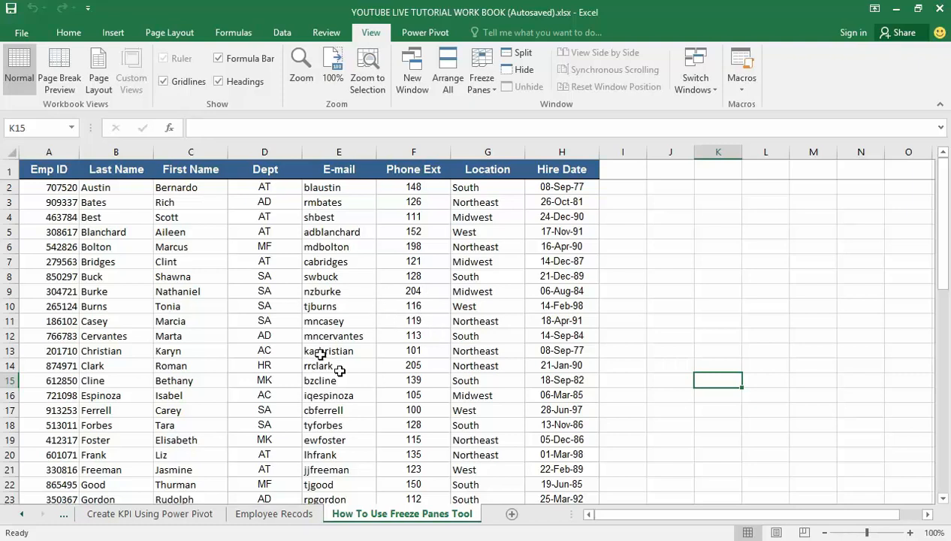
mouse_move(337, 350)
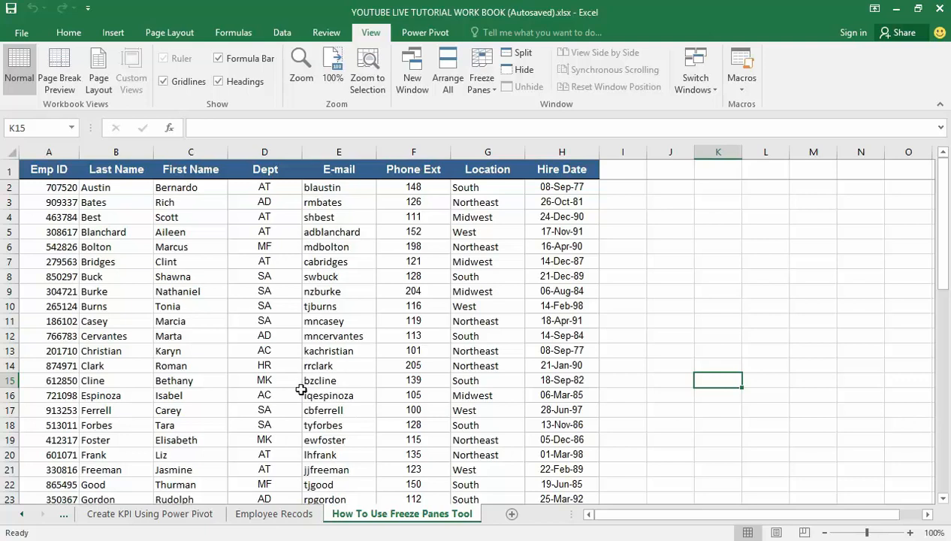
mouse_move(301, 411)
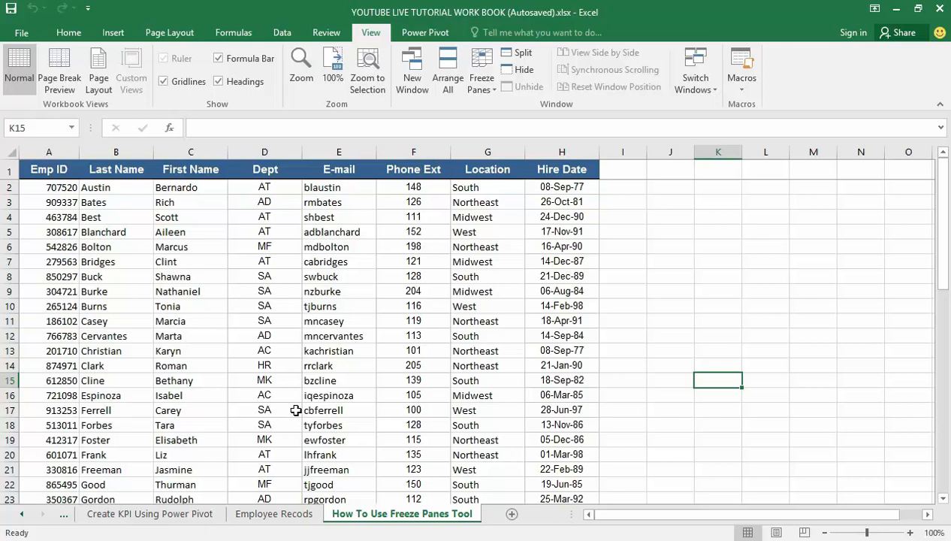
mouse_move(293, 410)
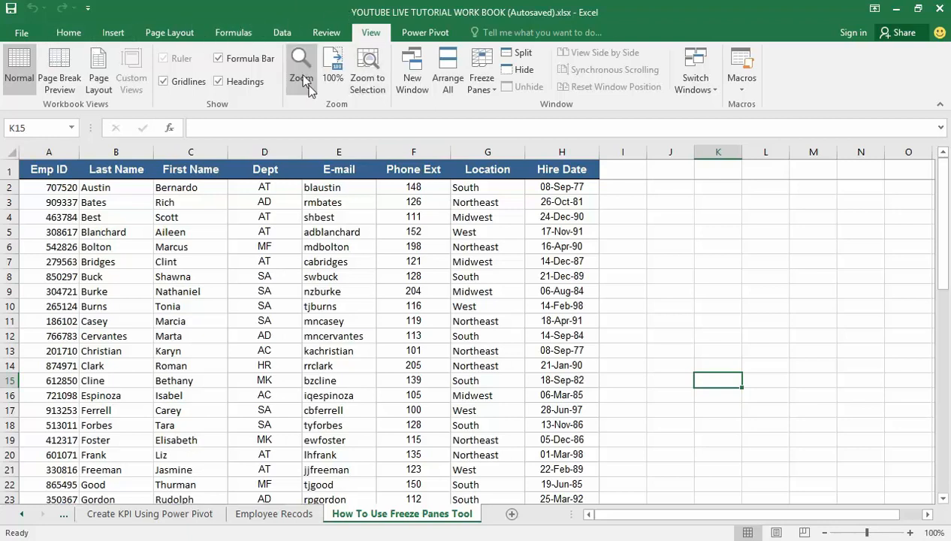
mouse_move(300, 68)
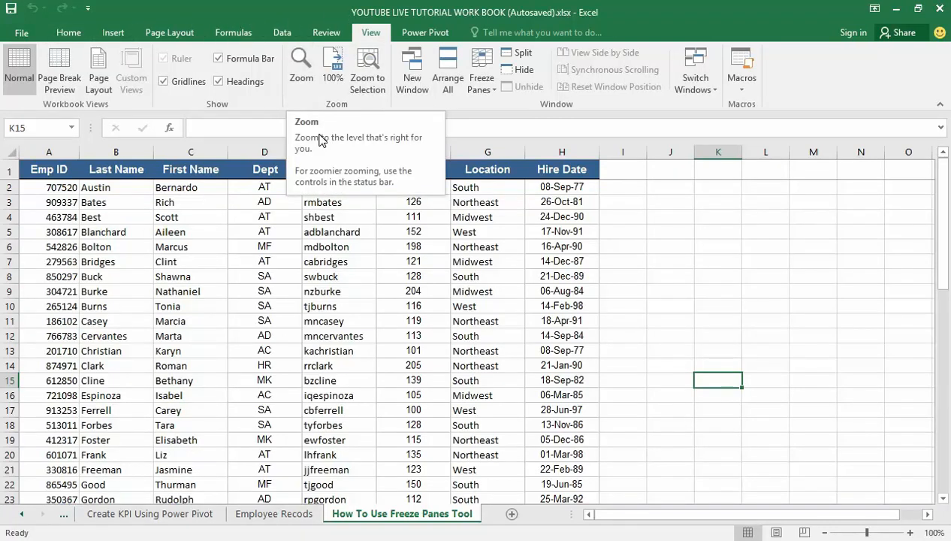
mouse_move(336, 145)
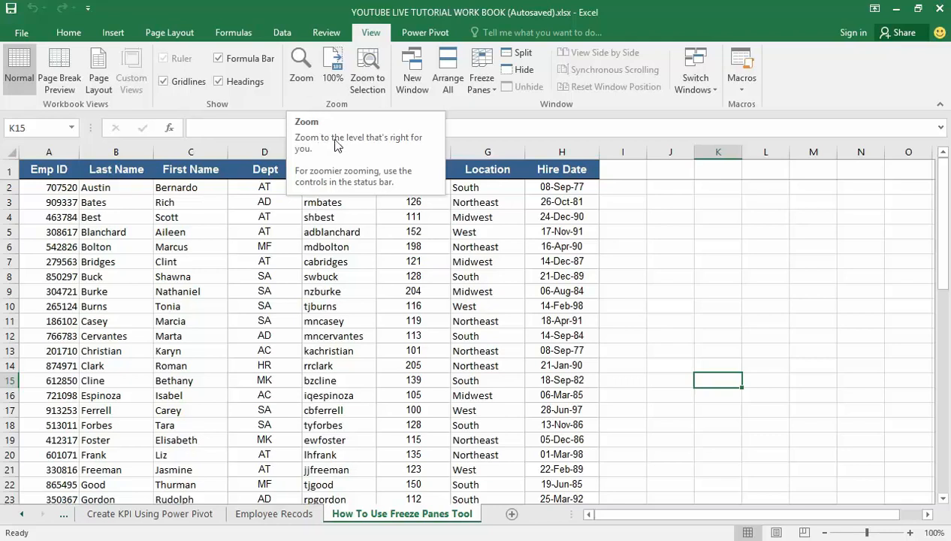
mouse_move(342, 153)
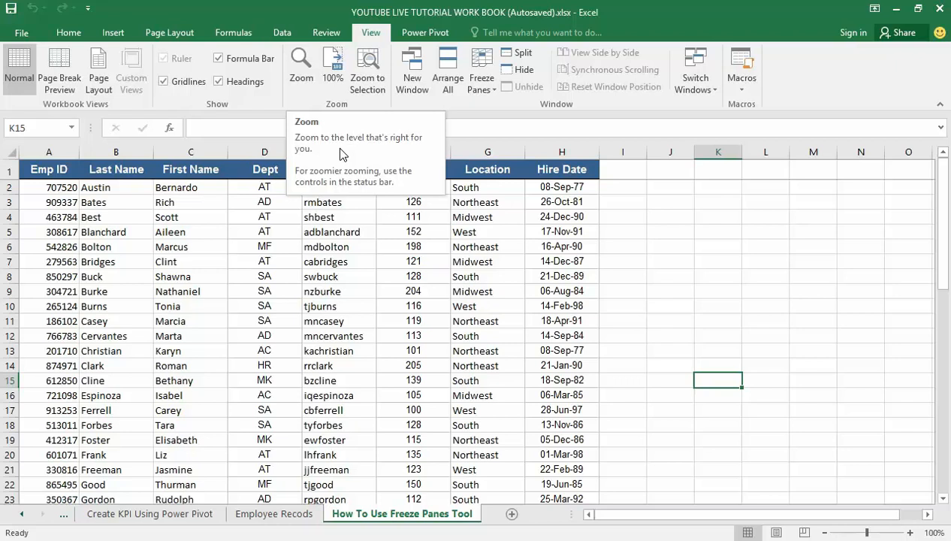
mouse_move(346, 168)
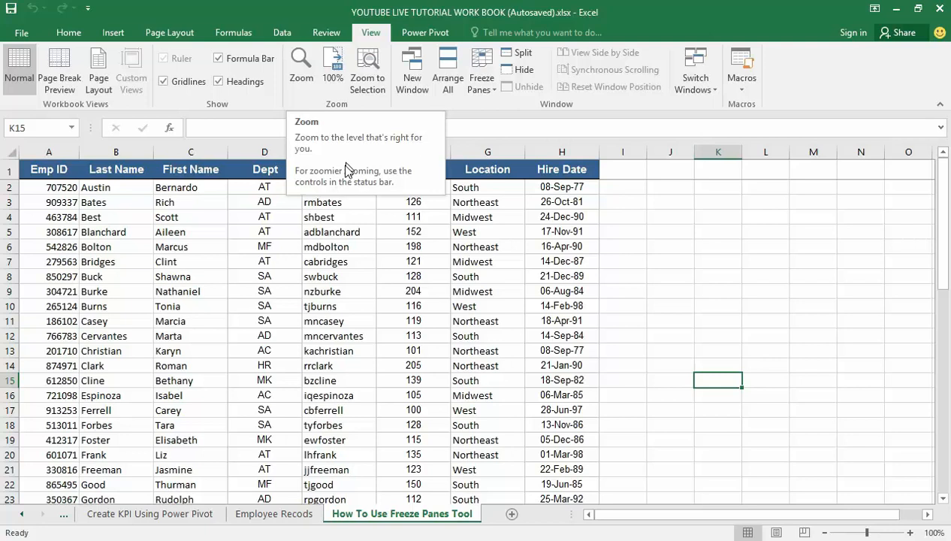
mouse_move(350, 168)
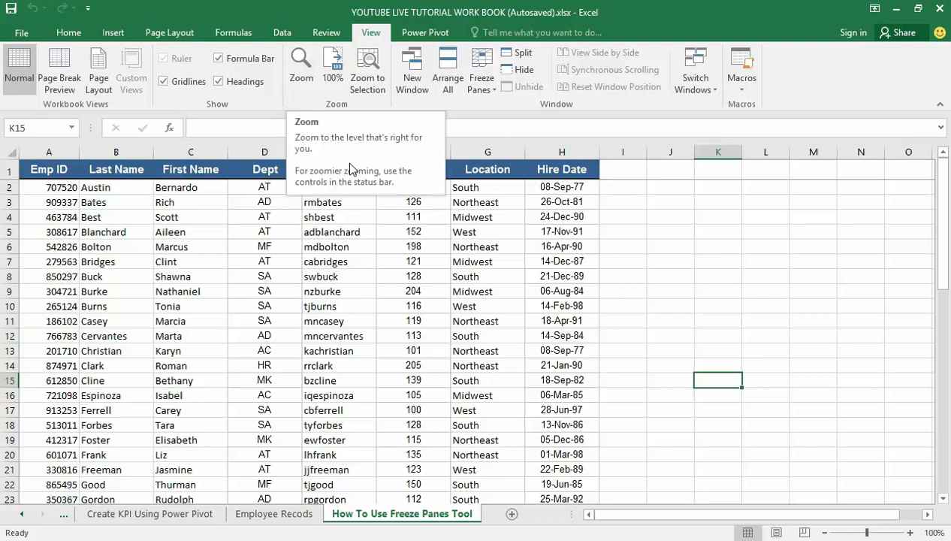
mouse_move(354, 168)
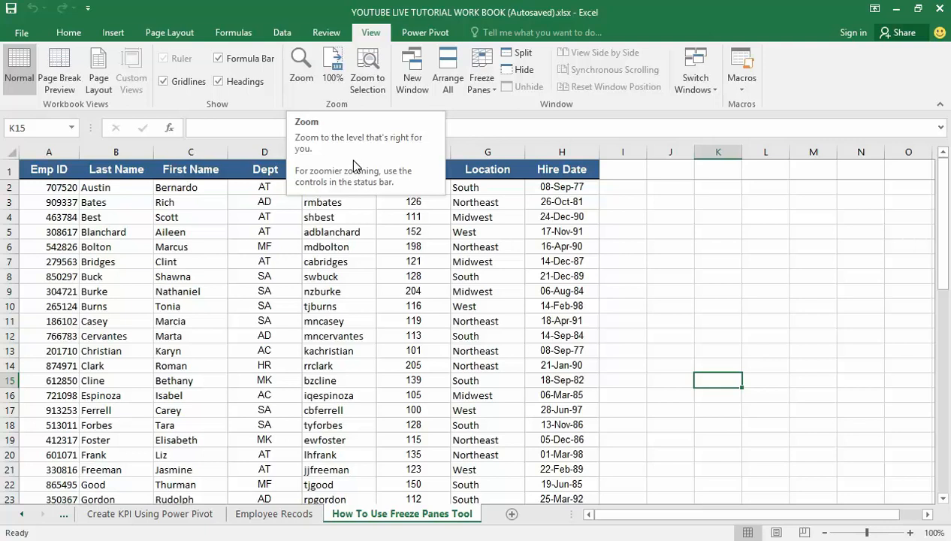
mouse_move(356, 167)
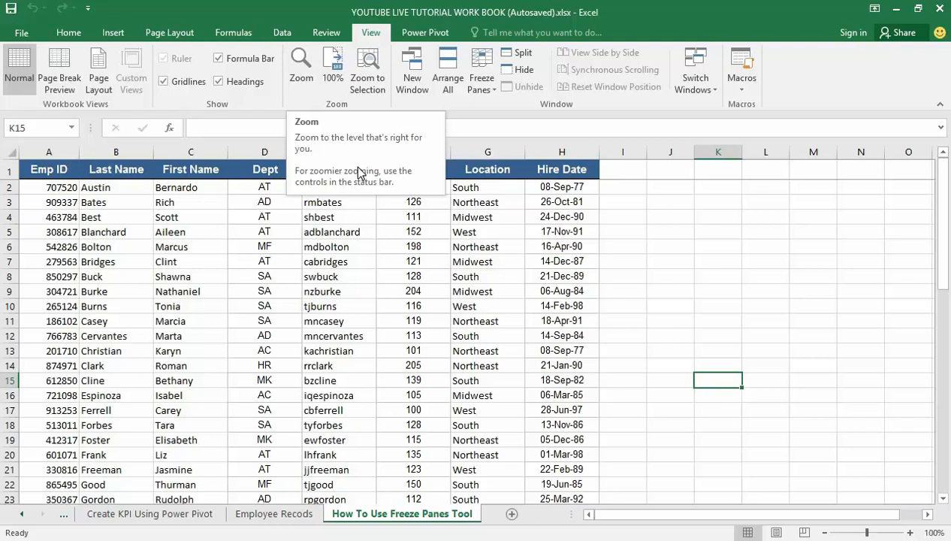
mouse_move(353, 179)
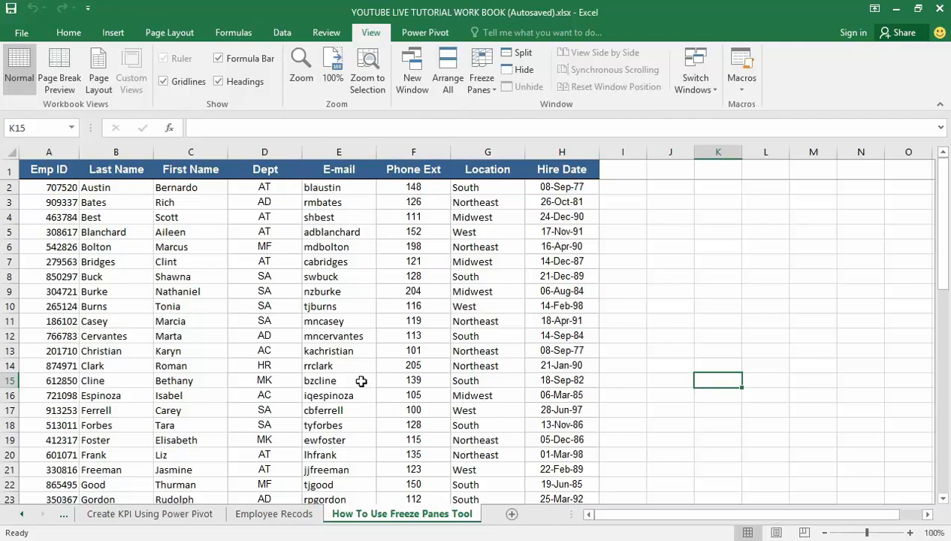
Switch to the Employee Recods sheet from the sheet tabs
left_click(273, 513)
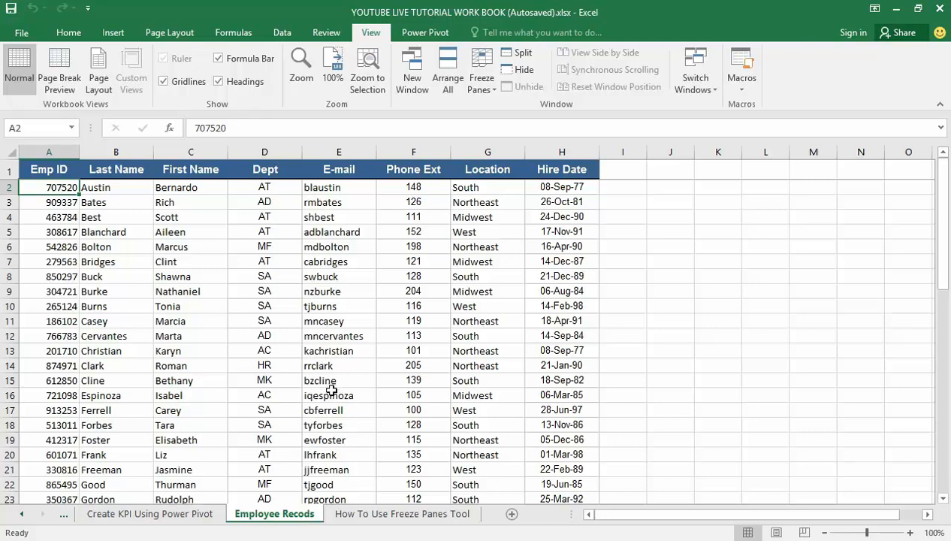
mouse_move(345, 461)
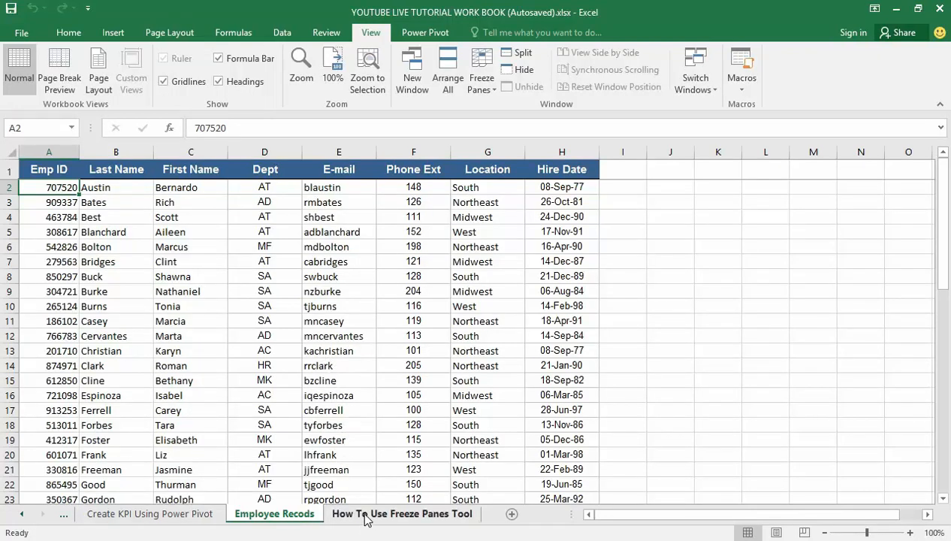
Return to the How To Use Freeze Panes Tool sheet and select an empty cell beside the table
left_click(402, 514)
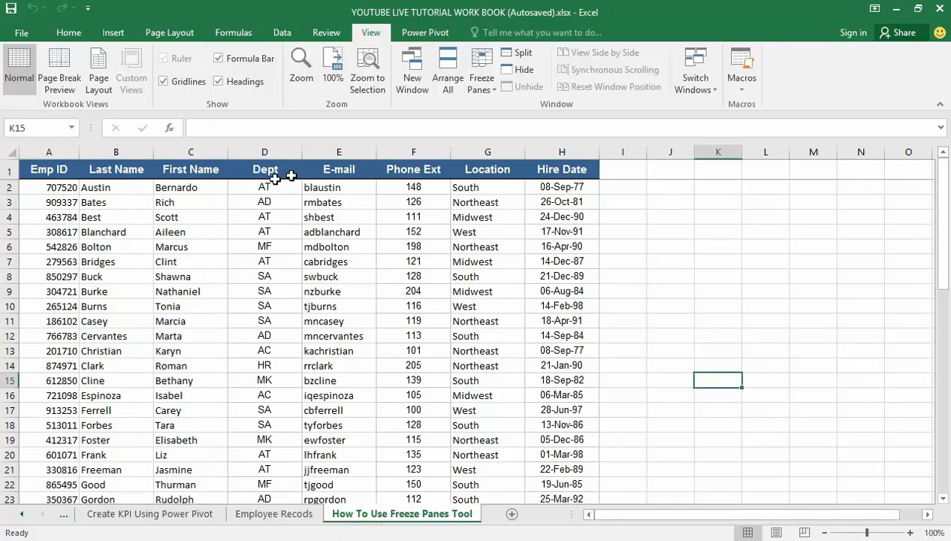
mouse_move(346, 186)
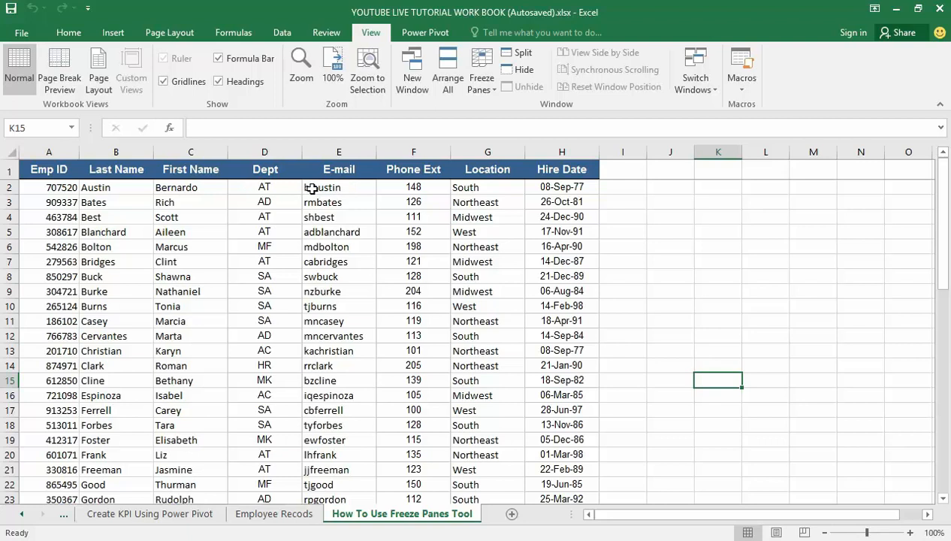
left_click(766, 260)
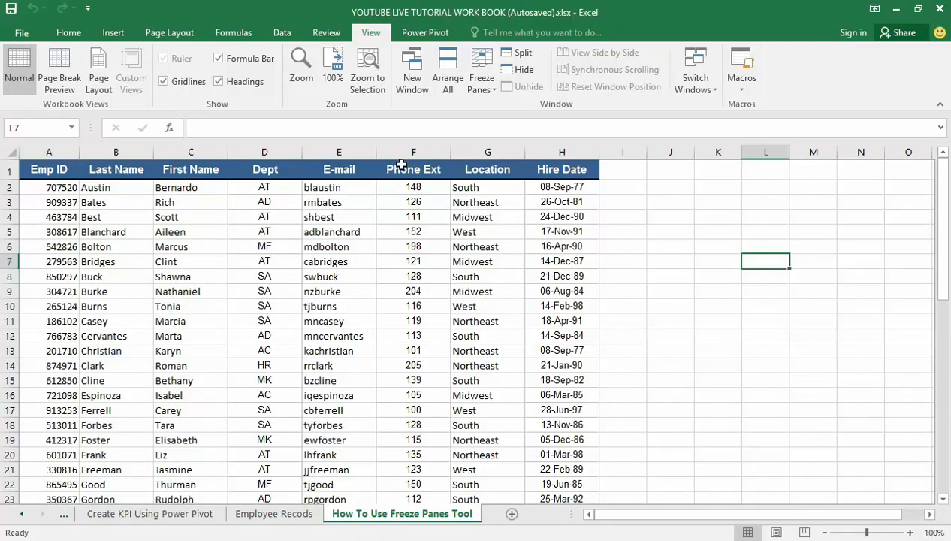
mouse_move(359, 163)
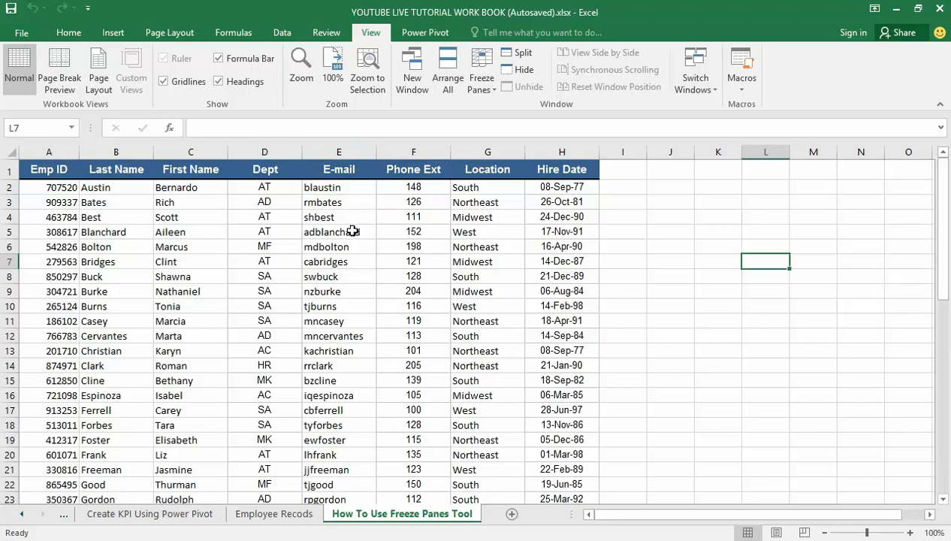
mouse_move(337, 213)
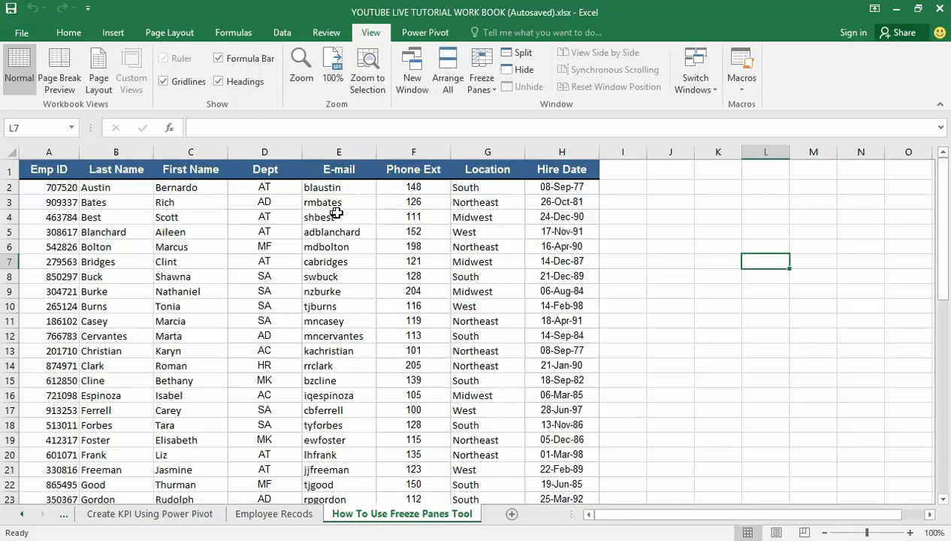
mouse_move(374, 251)
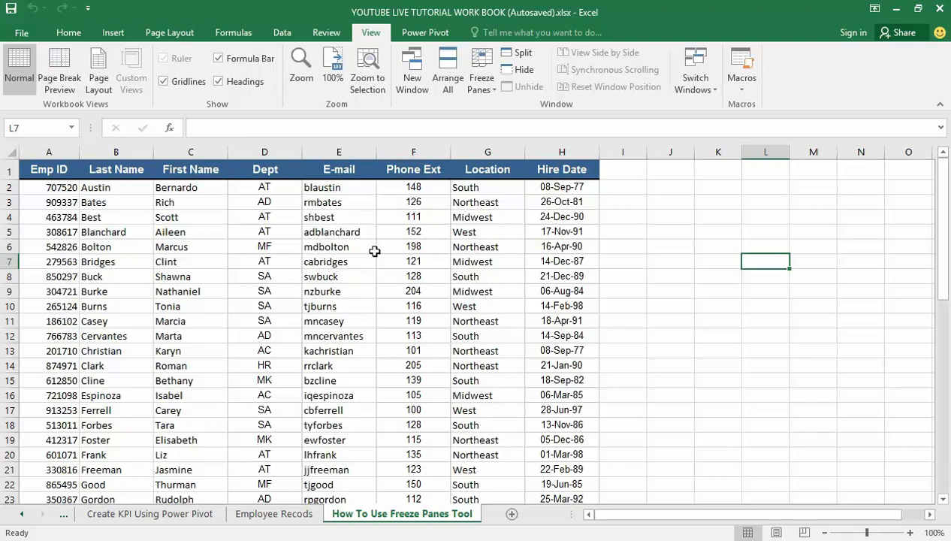
mouse_move(378, 253)
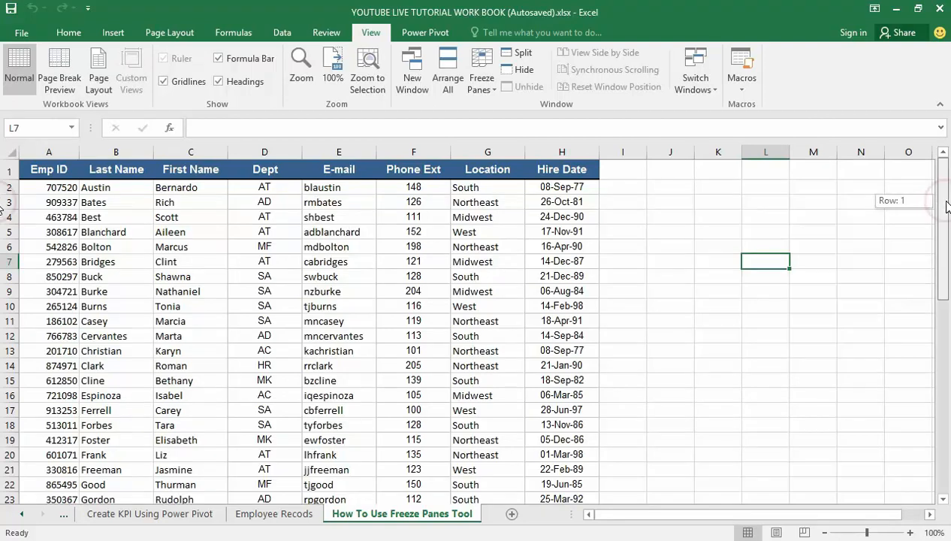
scroll("down", 3)
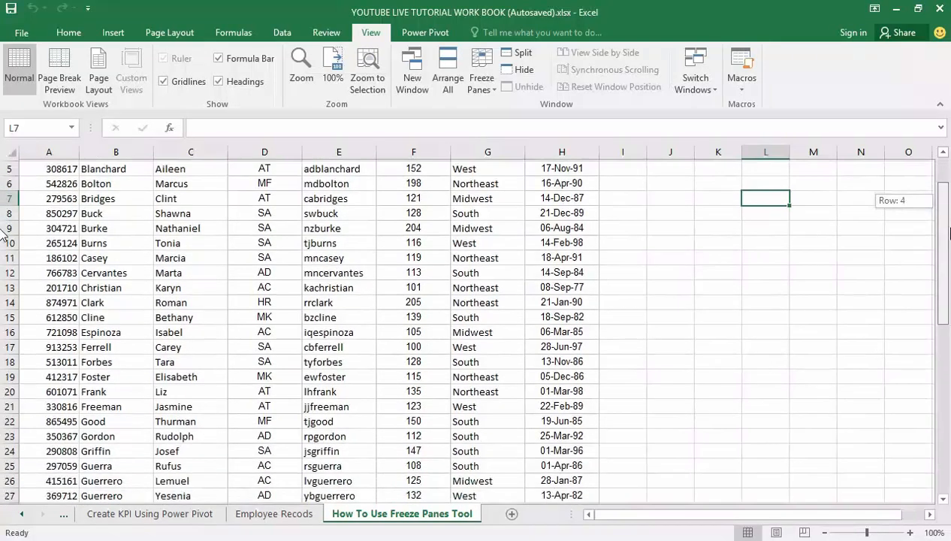
scroll("down", 3)
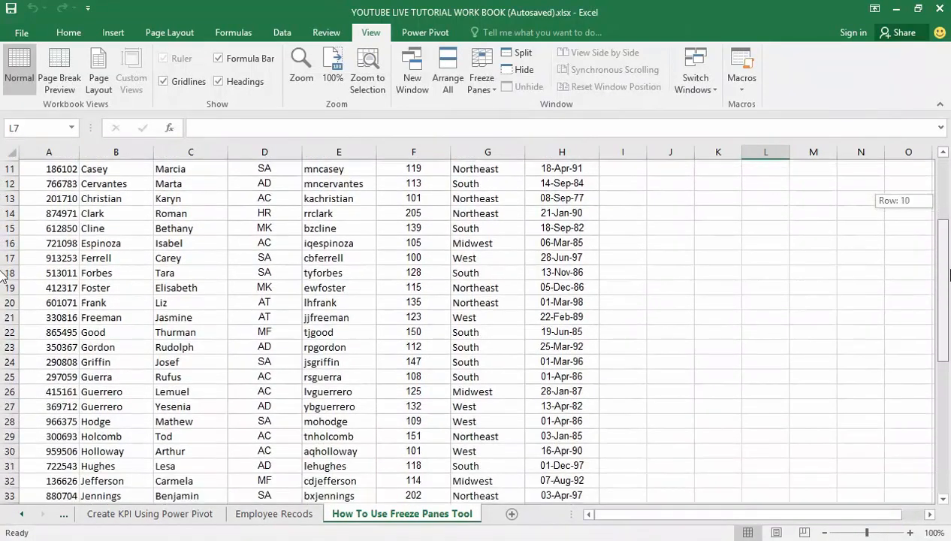
scroll("down", 3)
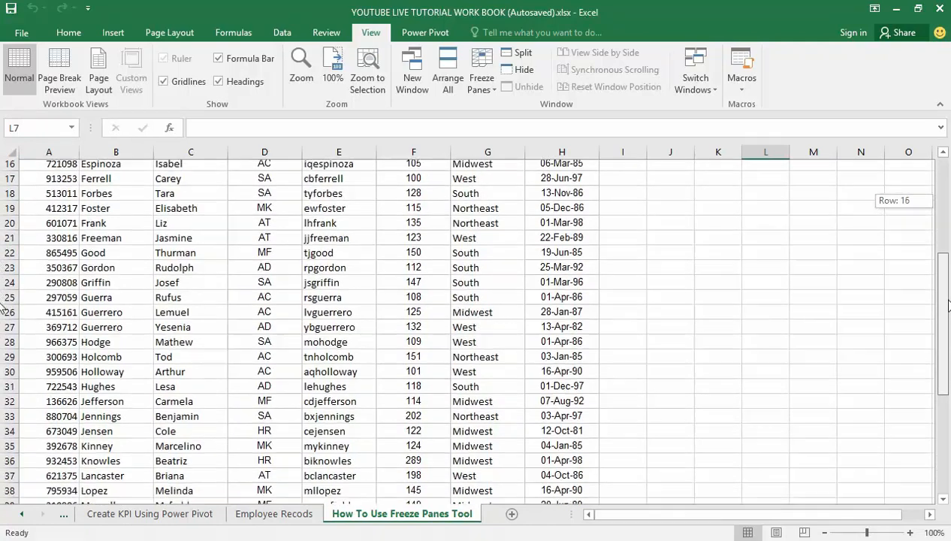
scroll("up", 3)
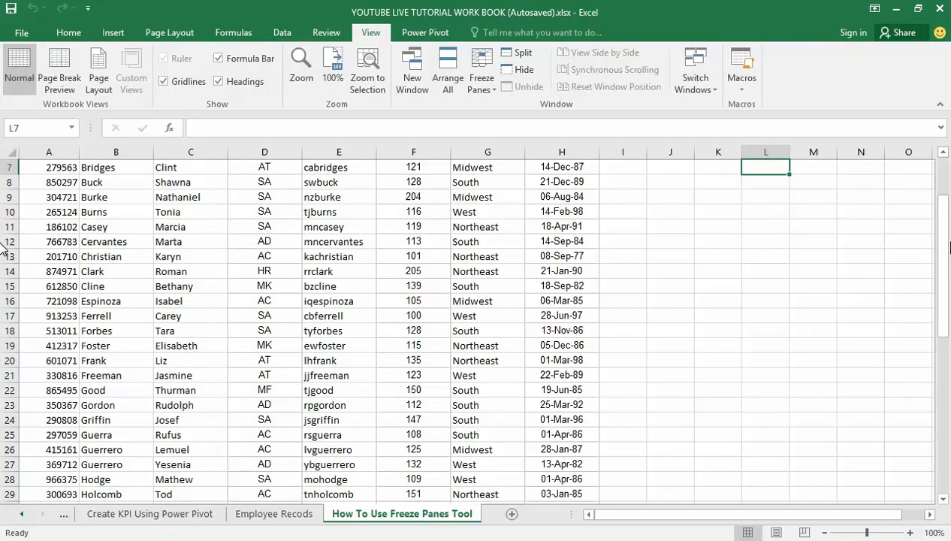
scroll("down", 3)
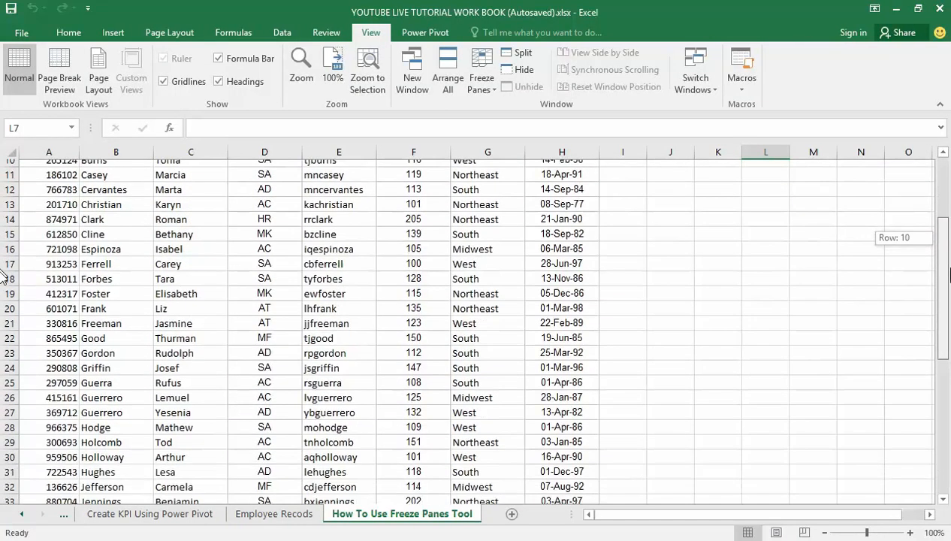
scroll("up", 3)
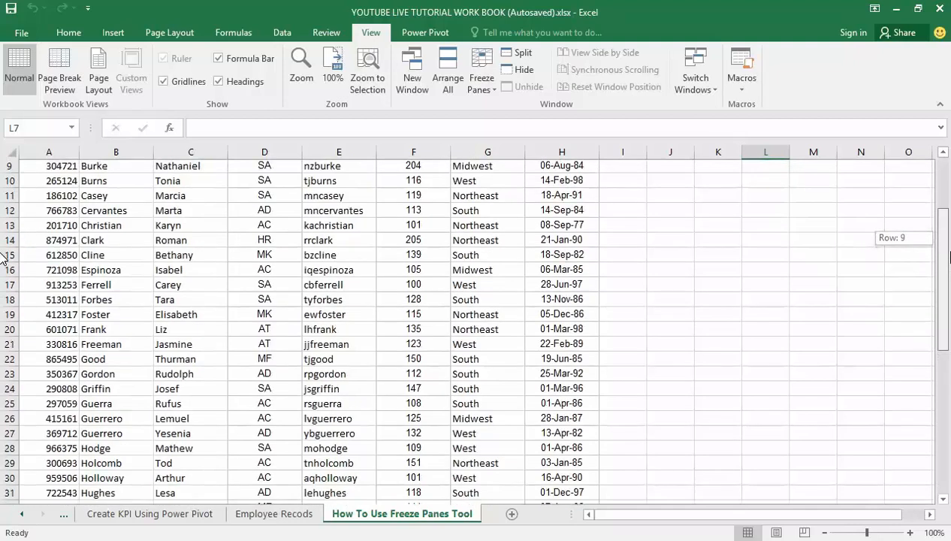
scroll("up", 3)
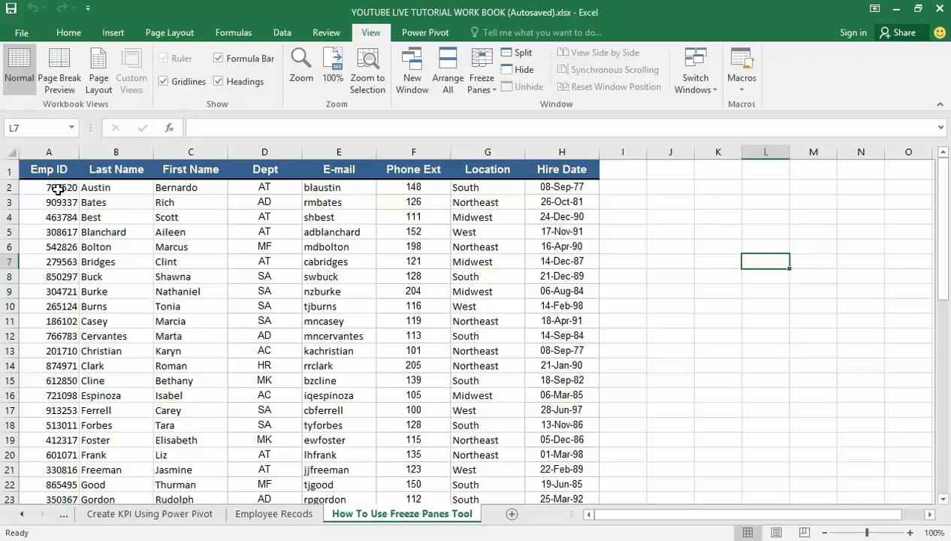
left_click(48, 187)
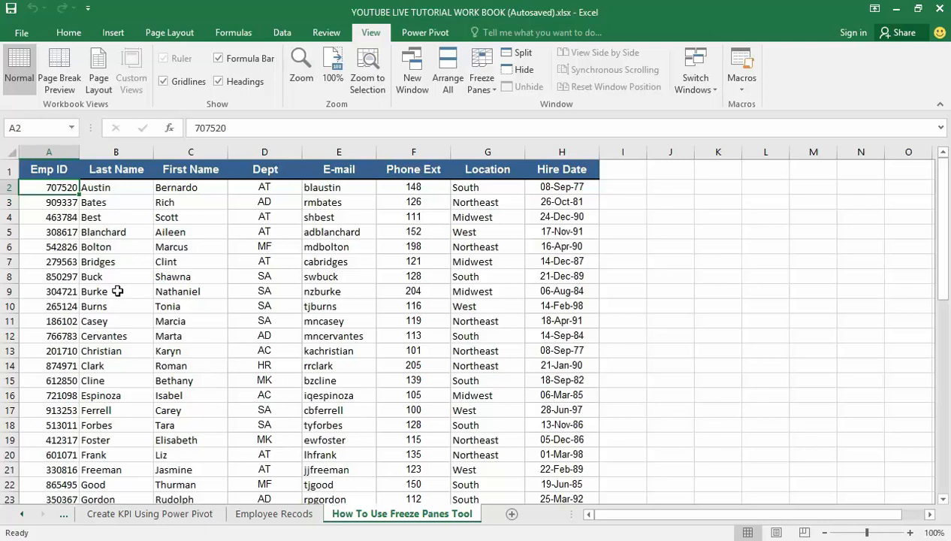
mouse_move(127, 304)
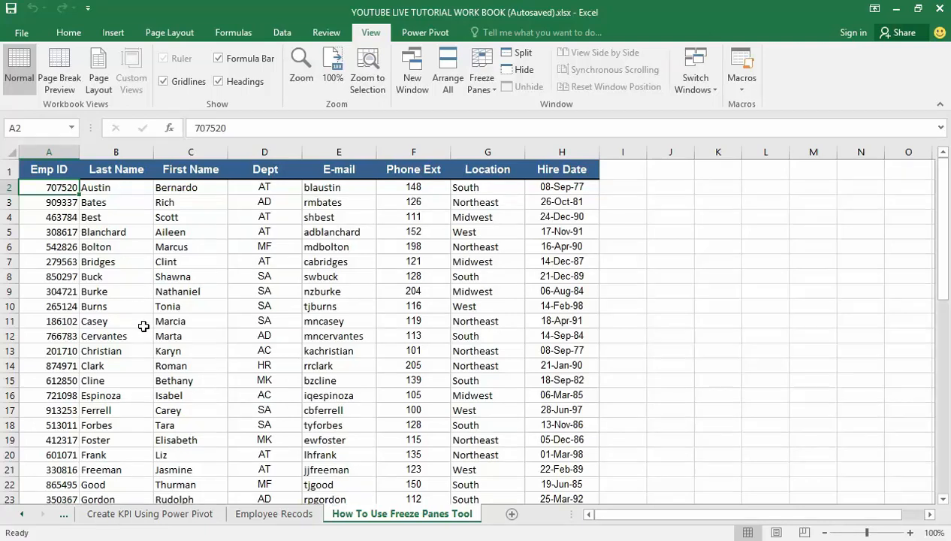
mouse_move(157, 348)
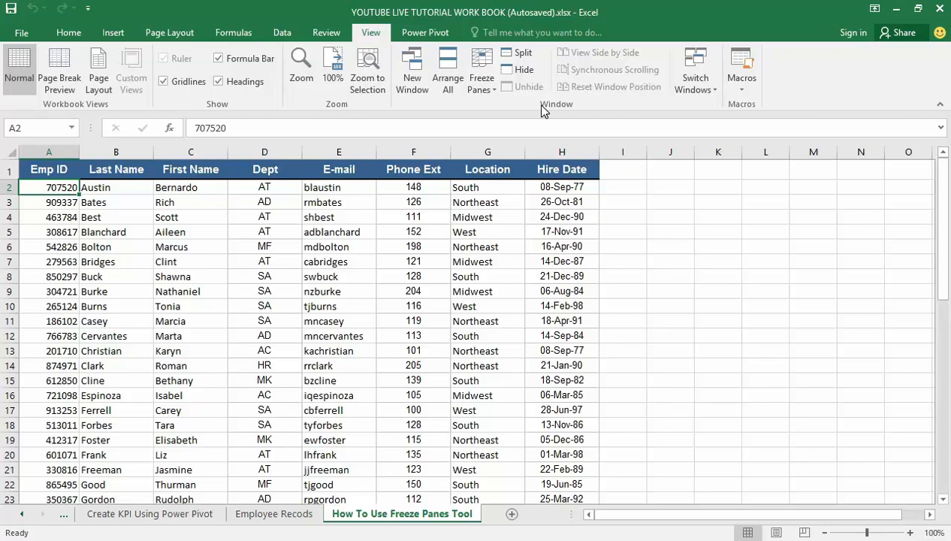
mouse_move(480, 118)
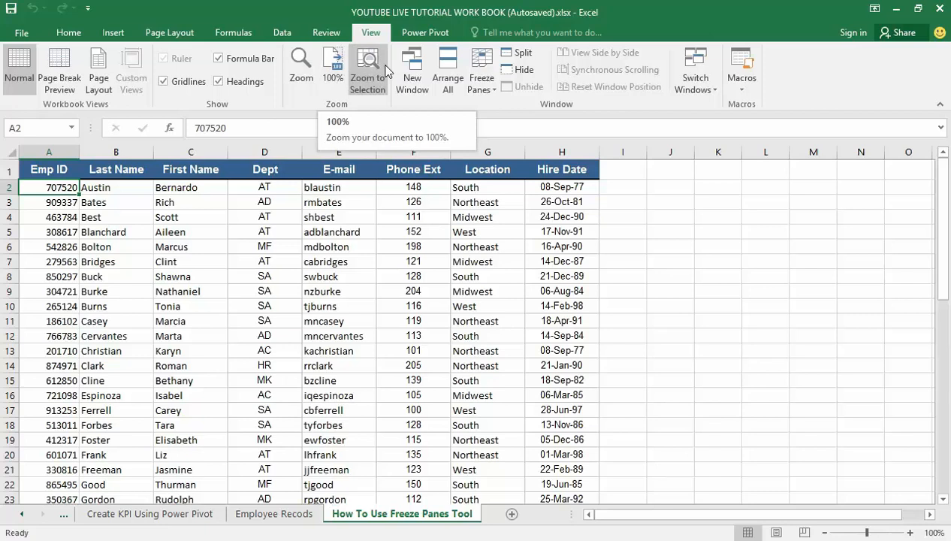
mouse_move(367, 67)
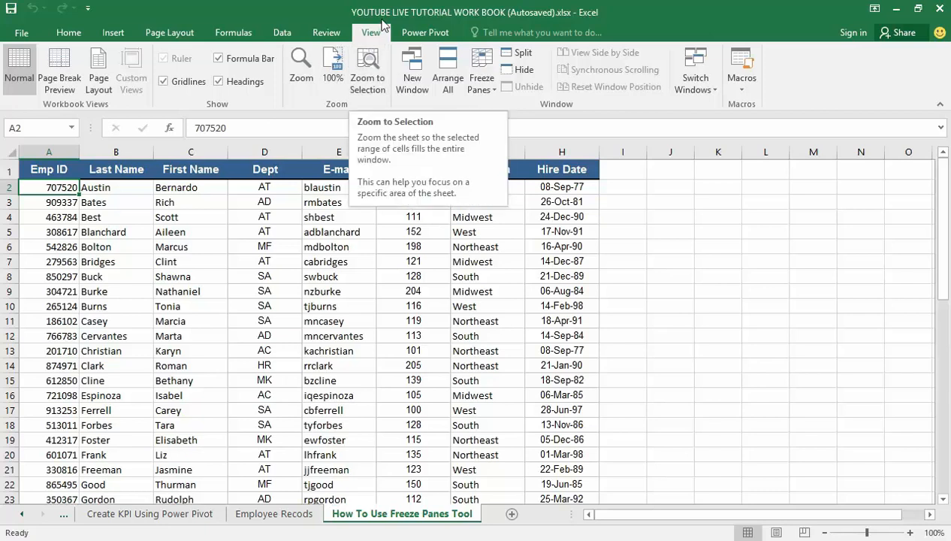
mouse_move(481, 71)
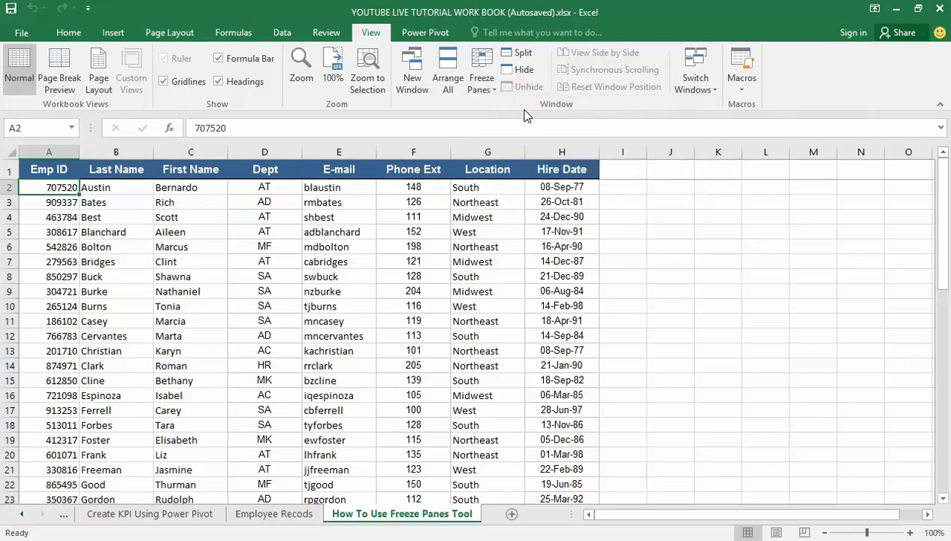
mouse_move(538, 198)
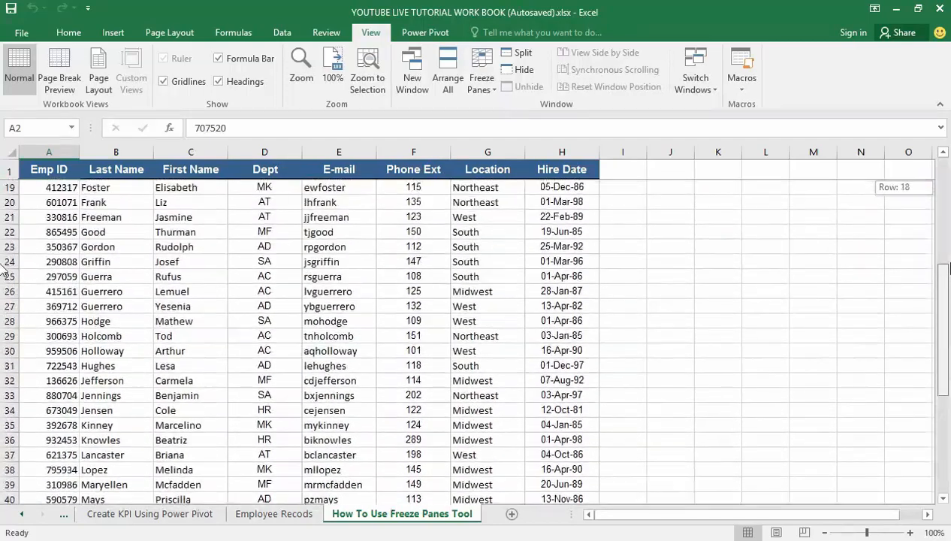
scroll("up", 3)
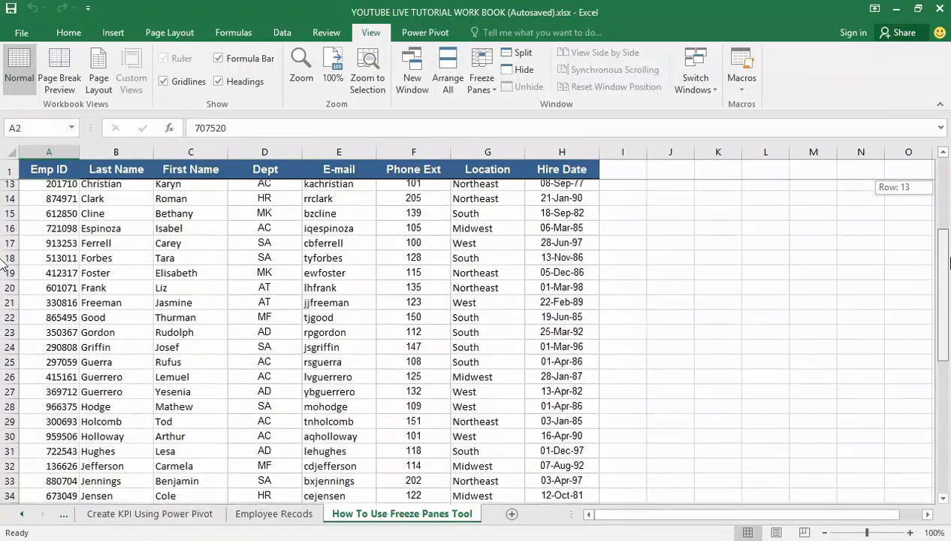
scroll("up", 3)
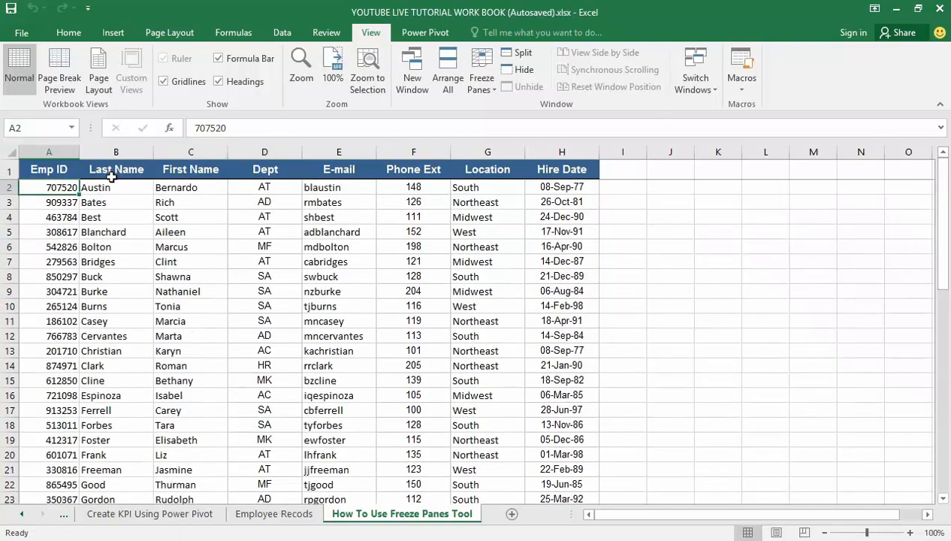
mouse_move(94, 191)
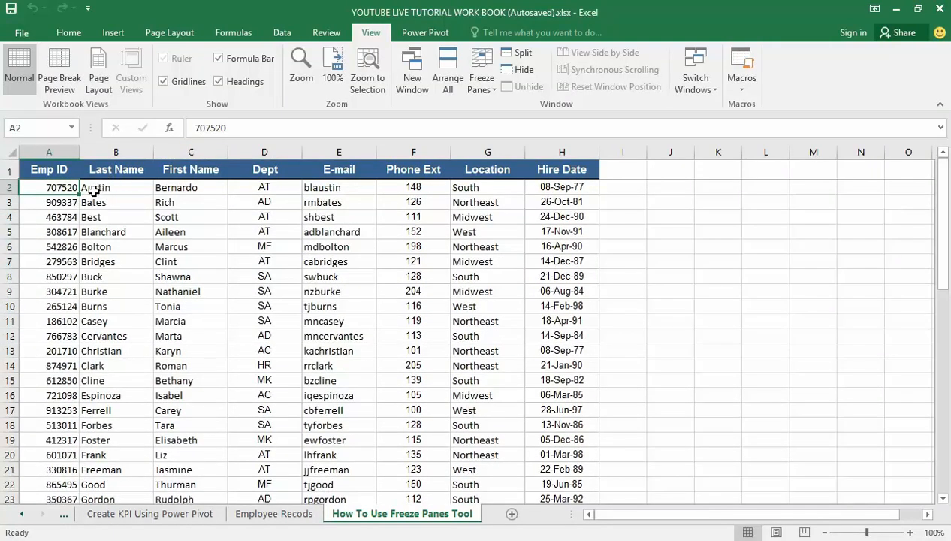
mouse_move(103, 217)
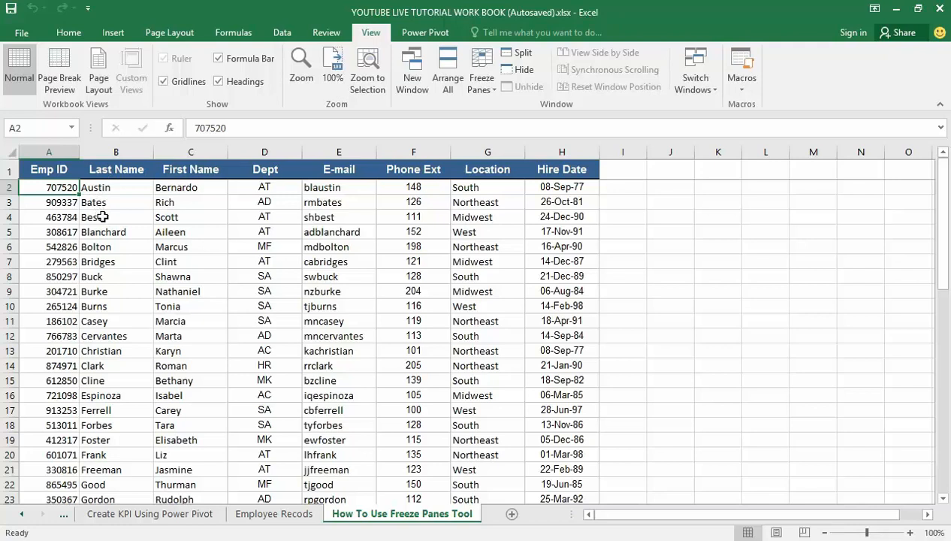
mouse_move(133, 284)
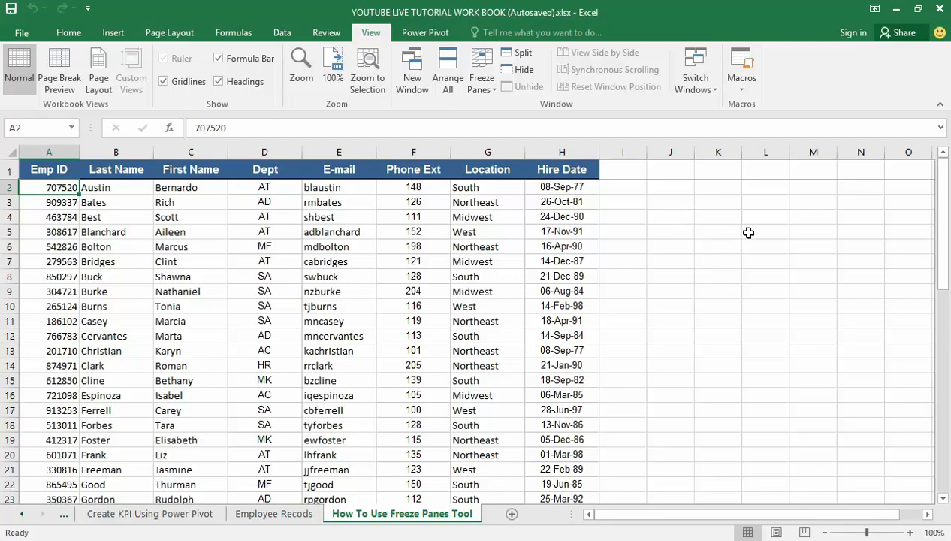
mouse_move(943, 196)
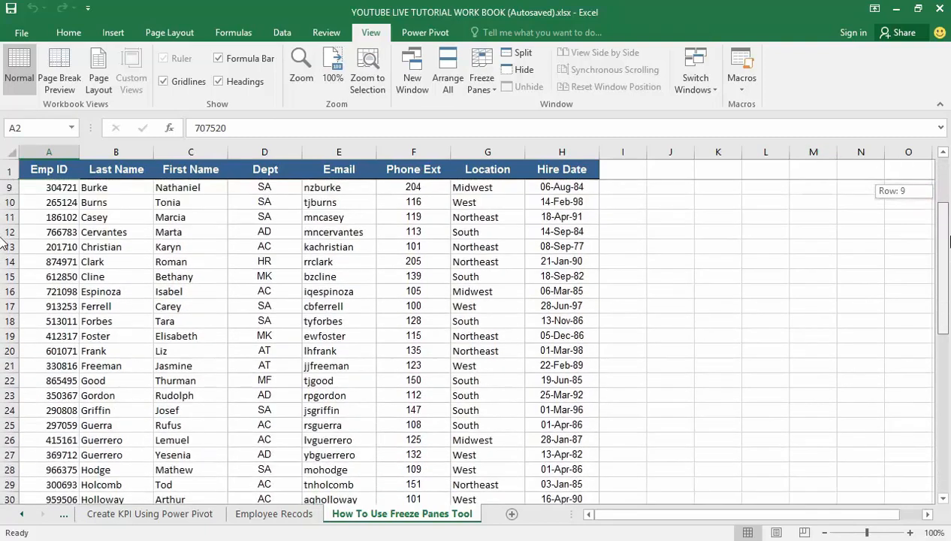
scroll("down", 3)
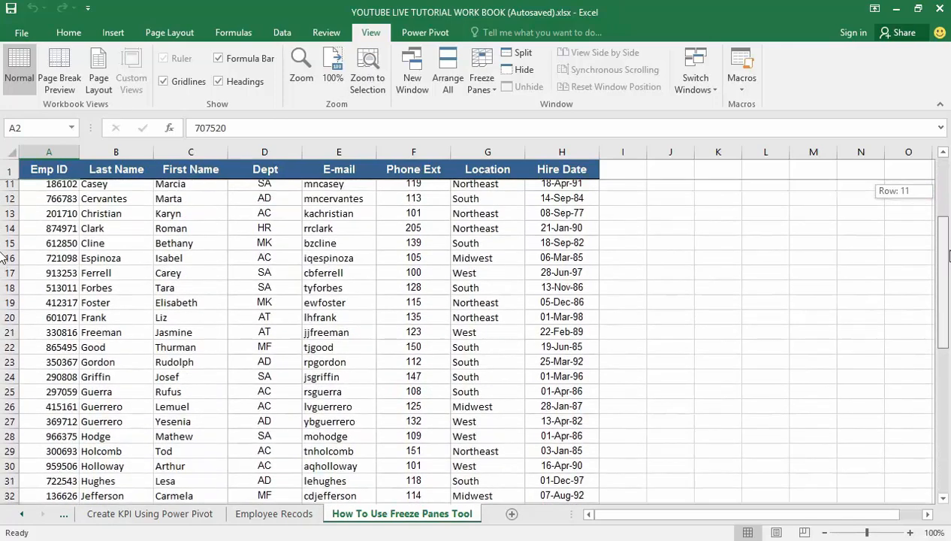
scroll("down", 3)
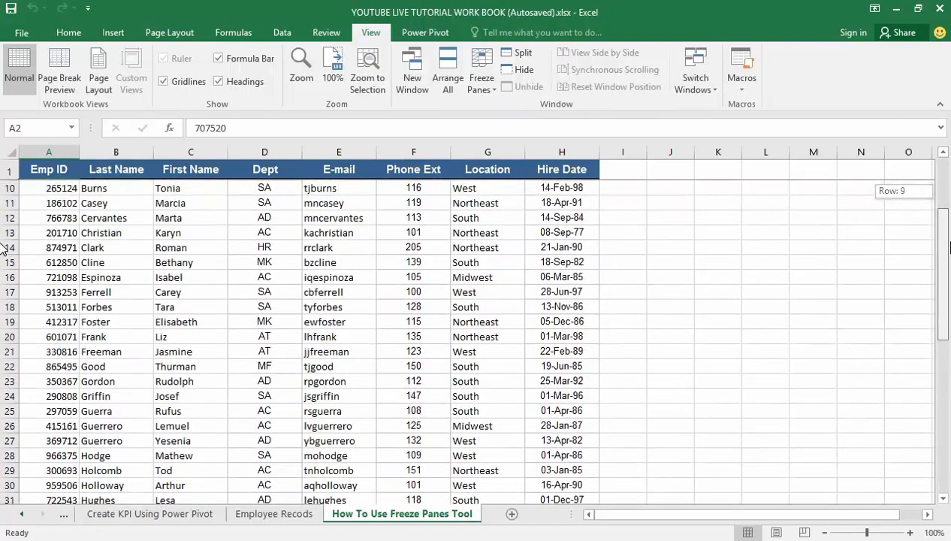
scroll("down", 3)
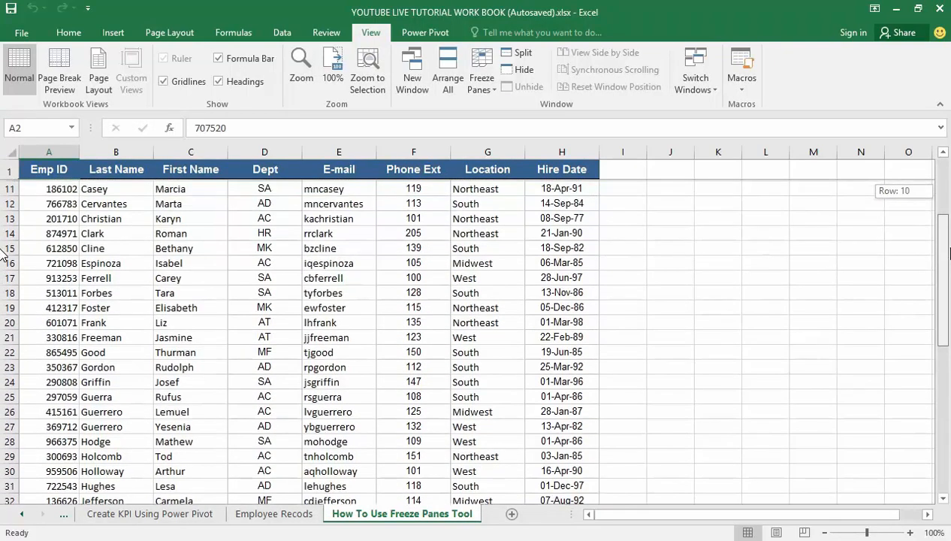
scroll("down", 3)
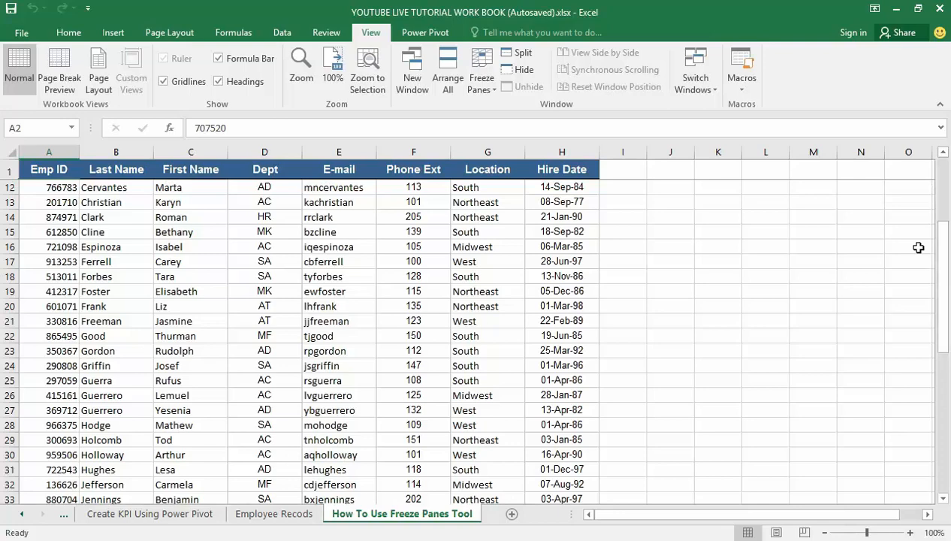
mouse_move(941, 315)
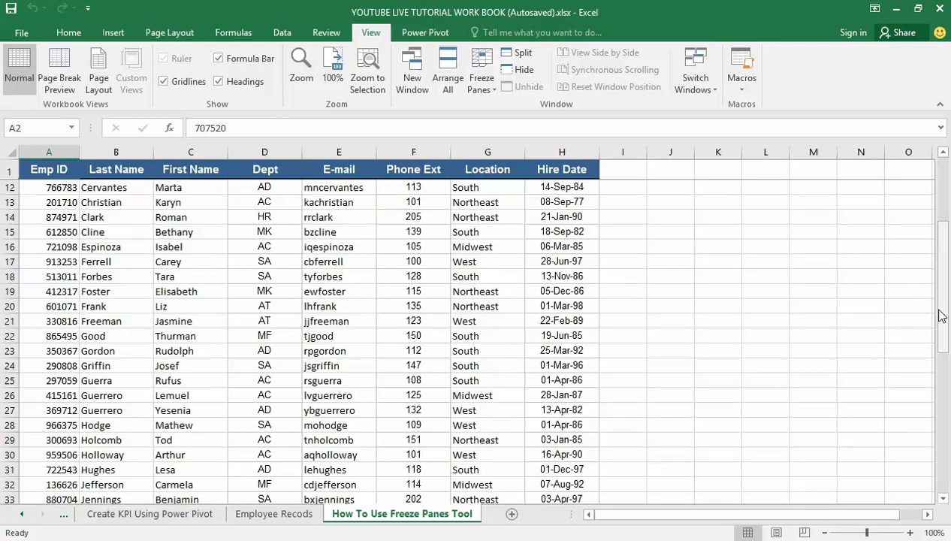
scroll("up", 3)
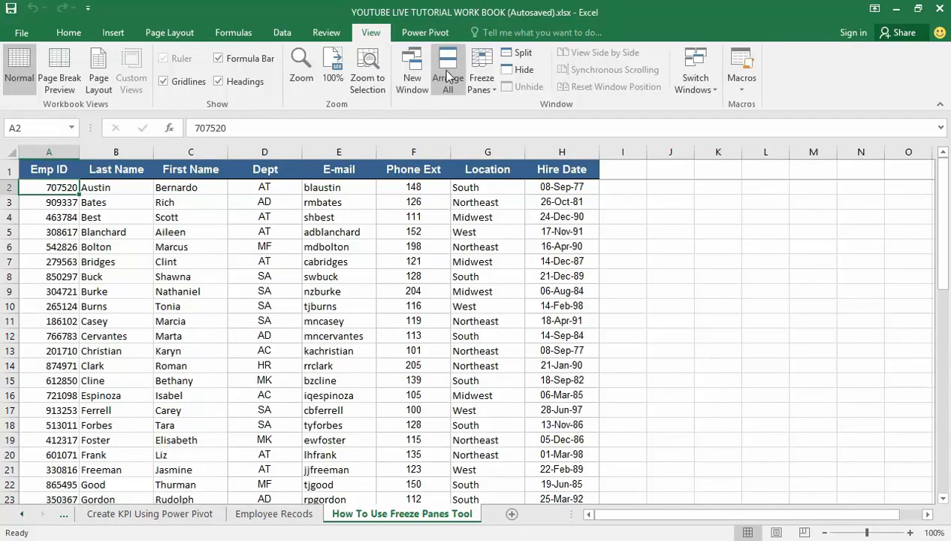
mouse_move(481, 67)
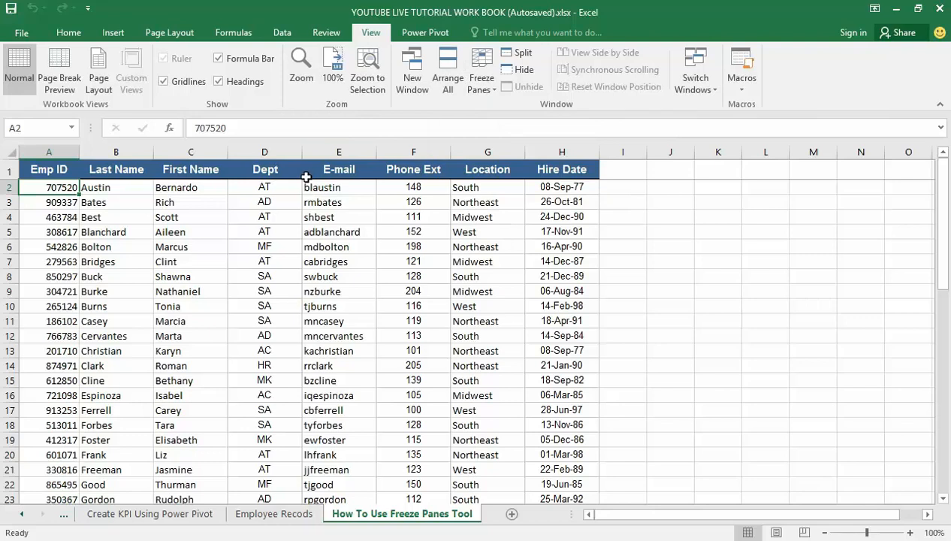
mouse_move(313, 236)
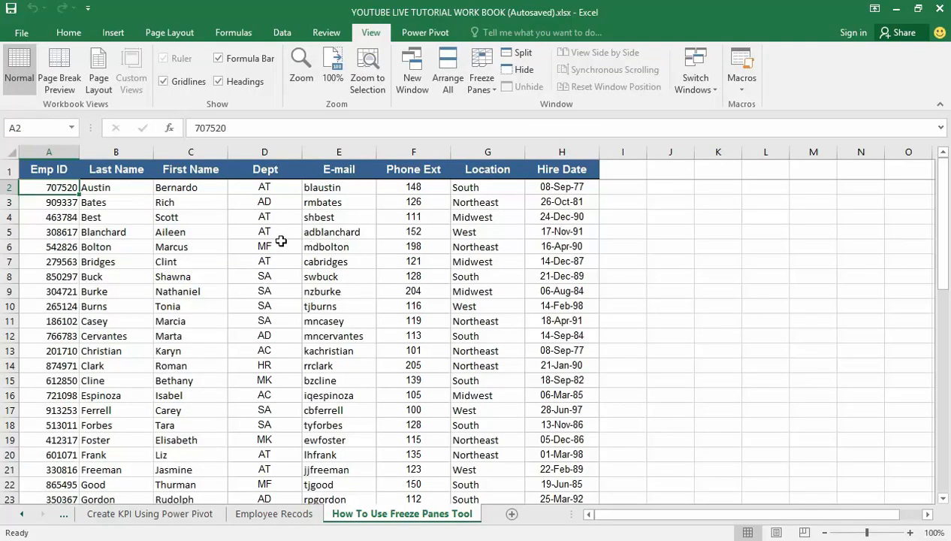
mouse_move(281, 256)
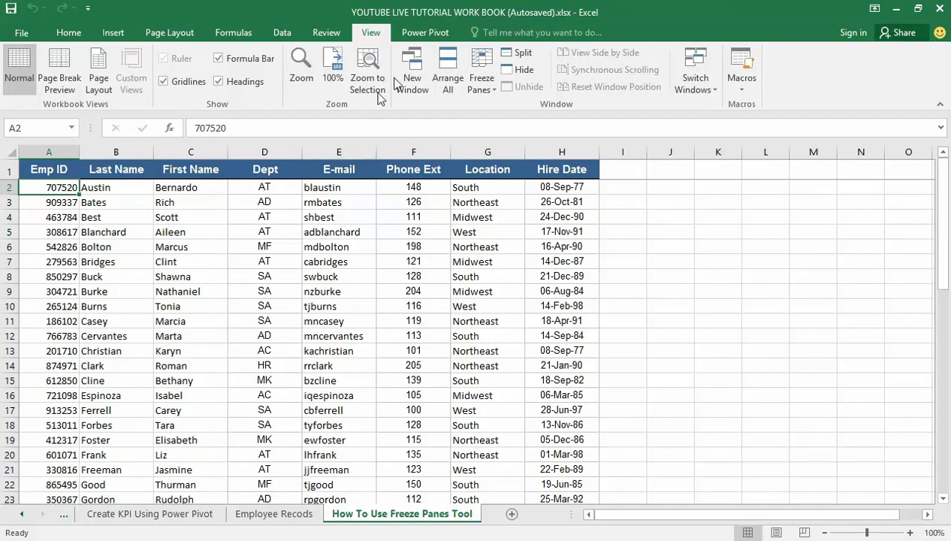
mouse_move(481, 71)
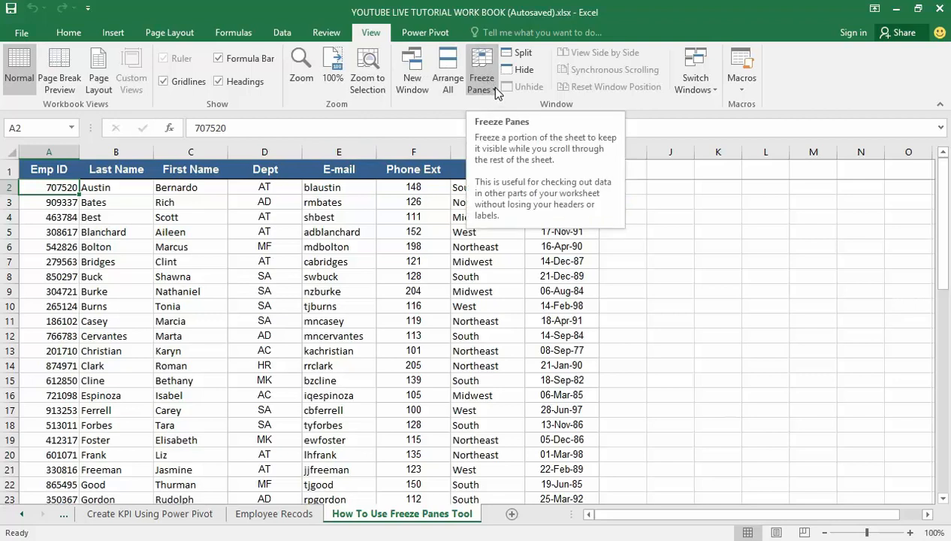
Show the Freeze Panes options on the View ribbon, revealing Unfreeze Panes
left_click(480, 71)
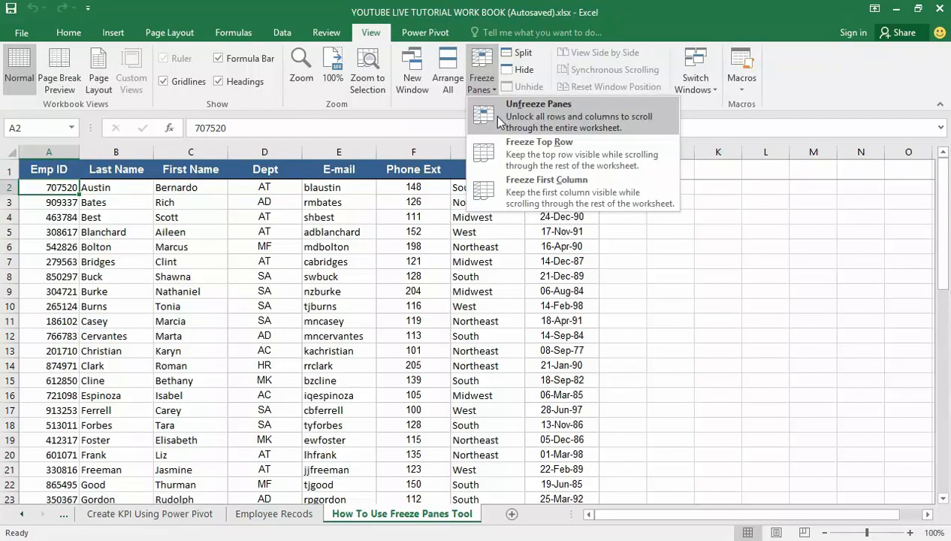